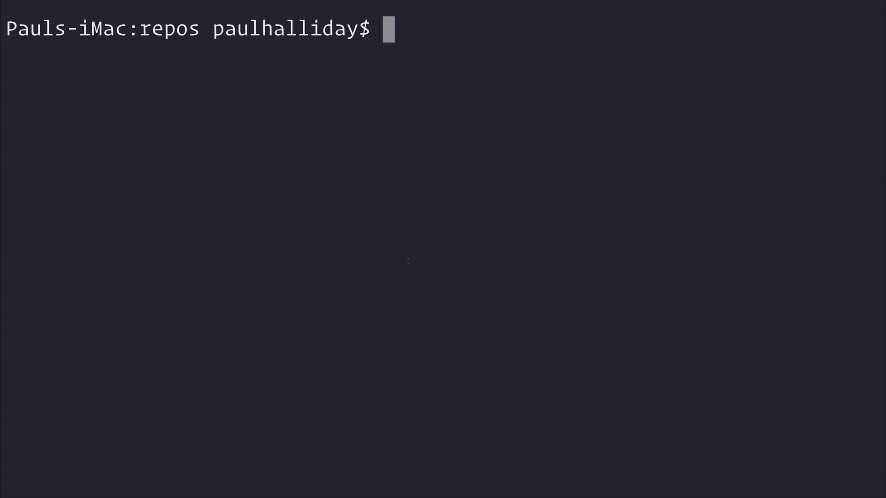
# Create the my_ghost folder inside repos with mkdir my_ghost
pyautogui.write('mkdir n')
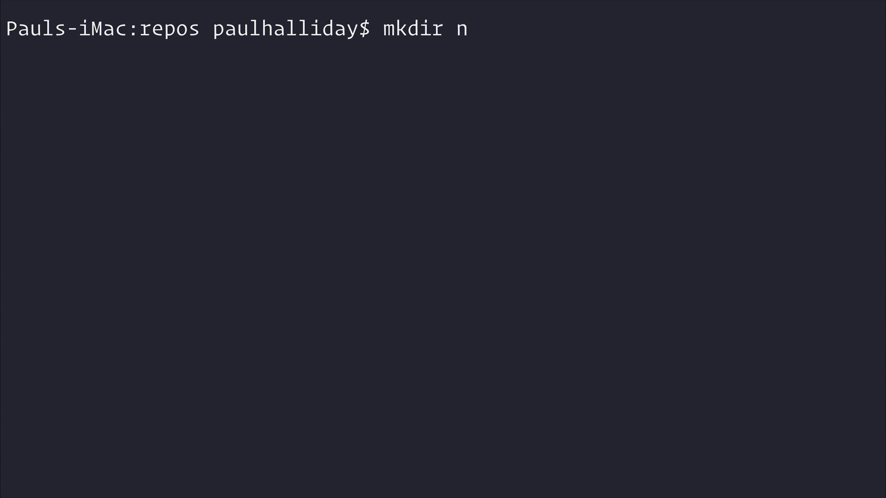
pyautogui.write('y_ghost')
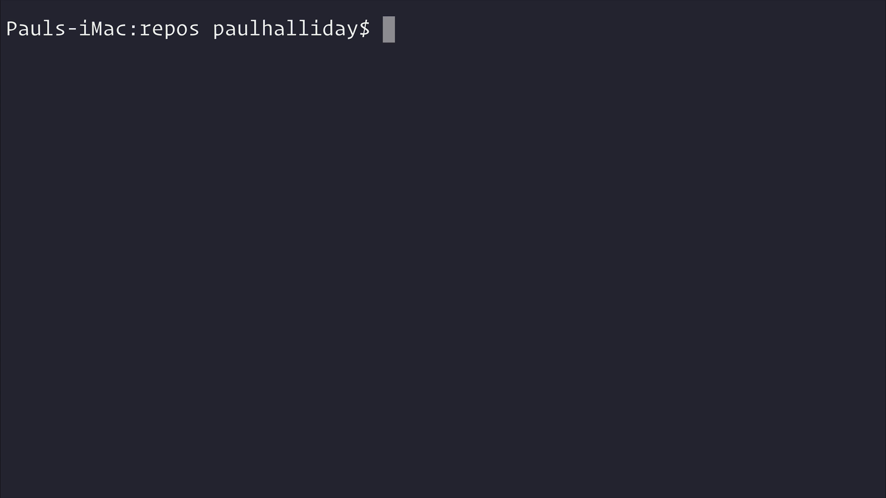
# Change into my_ghost and launch ghost install local
pyautogui.write('cd my_ghost')
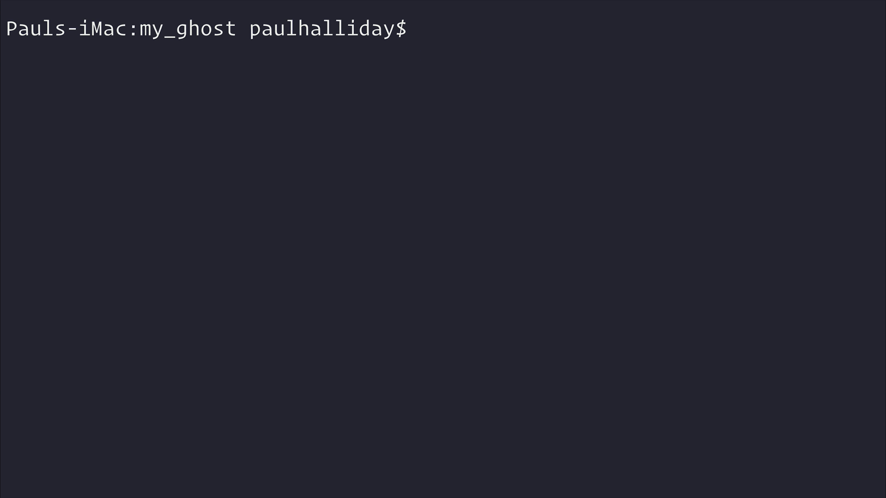
pyautogui.write('ghost install local')
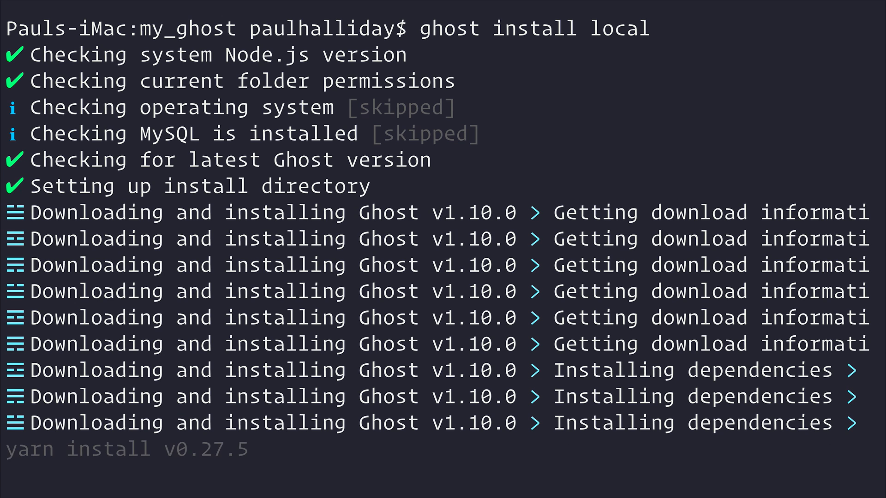
# Follow the install output until Ghost v1.10.0 starts at localhost:2369
pyautogui.scroll(-3)
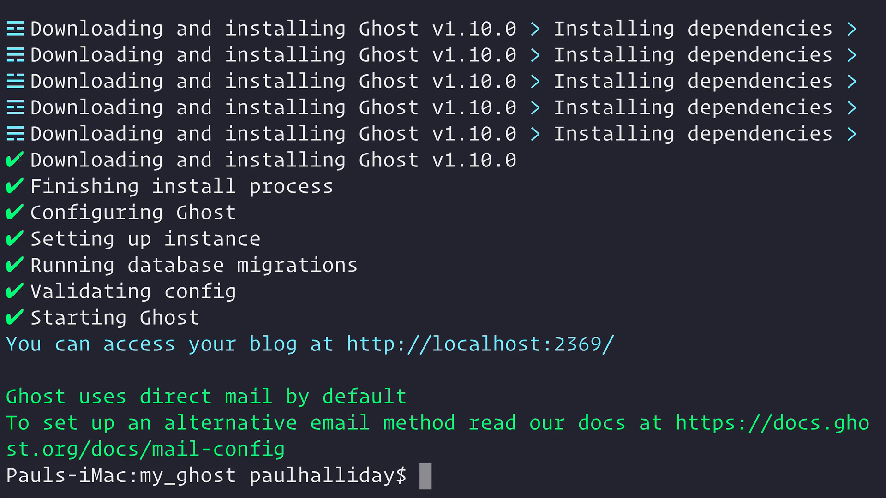
pyautogui.doubleClick(376, 343)
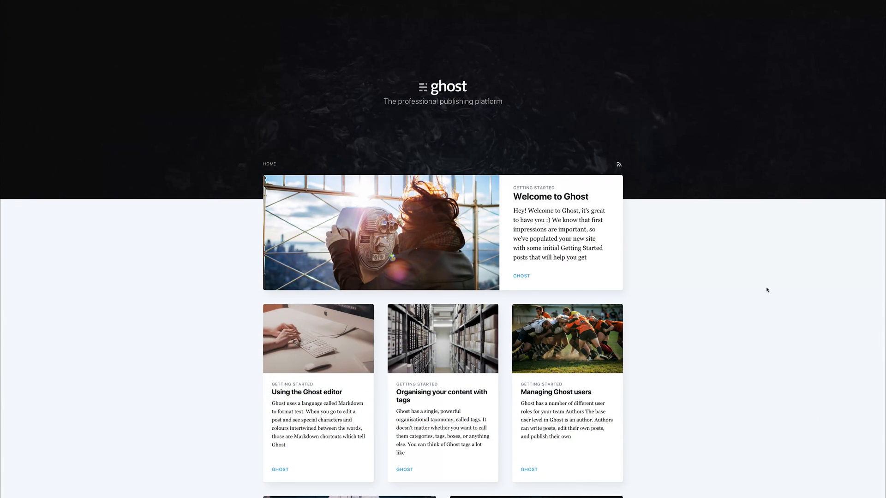
pyautogui.moveTo(752, 288)
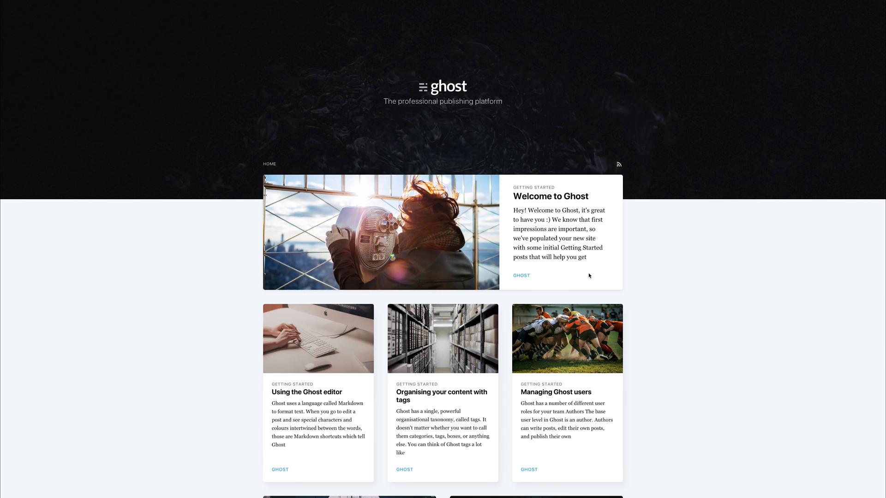
pyautogui.moveTo(551, 212)
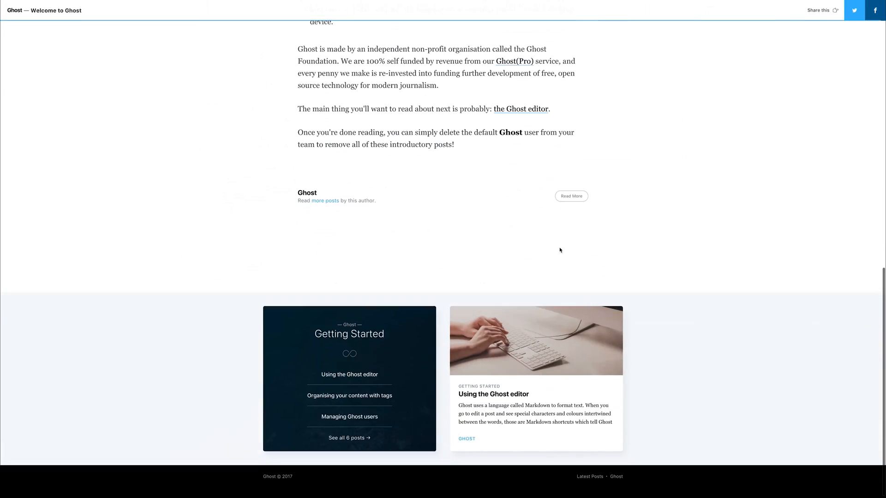
pyautogui.scroll(-3)
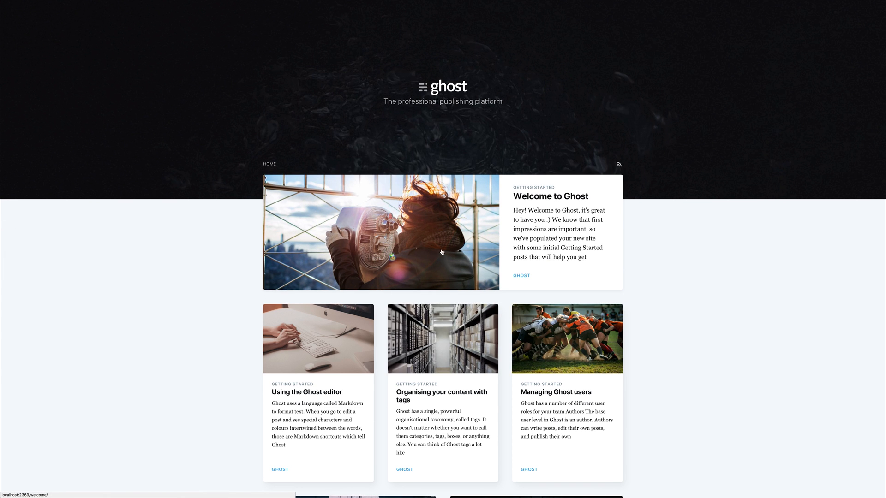
pyautogui.scroll(-3)
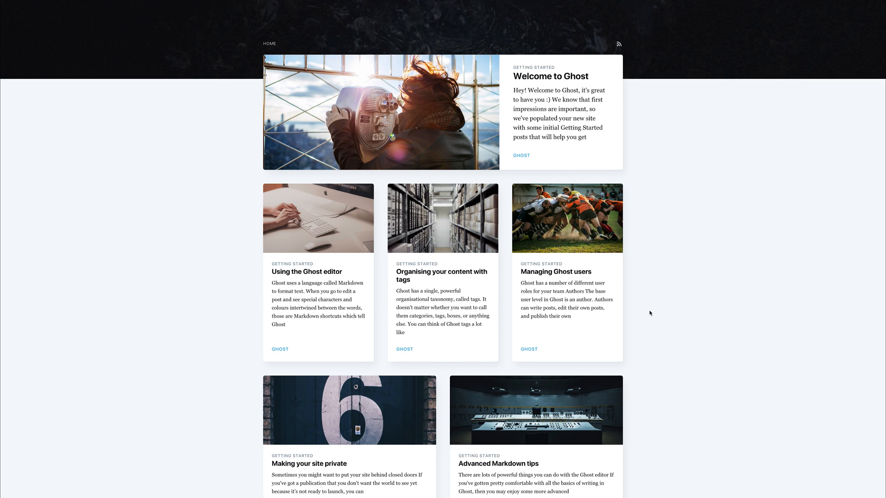
pyautogui.moveTo(673, 307)
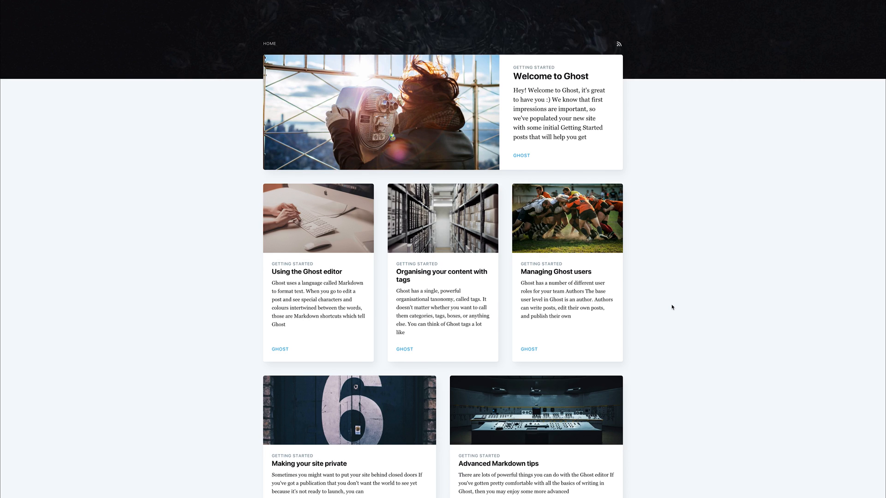